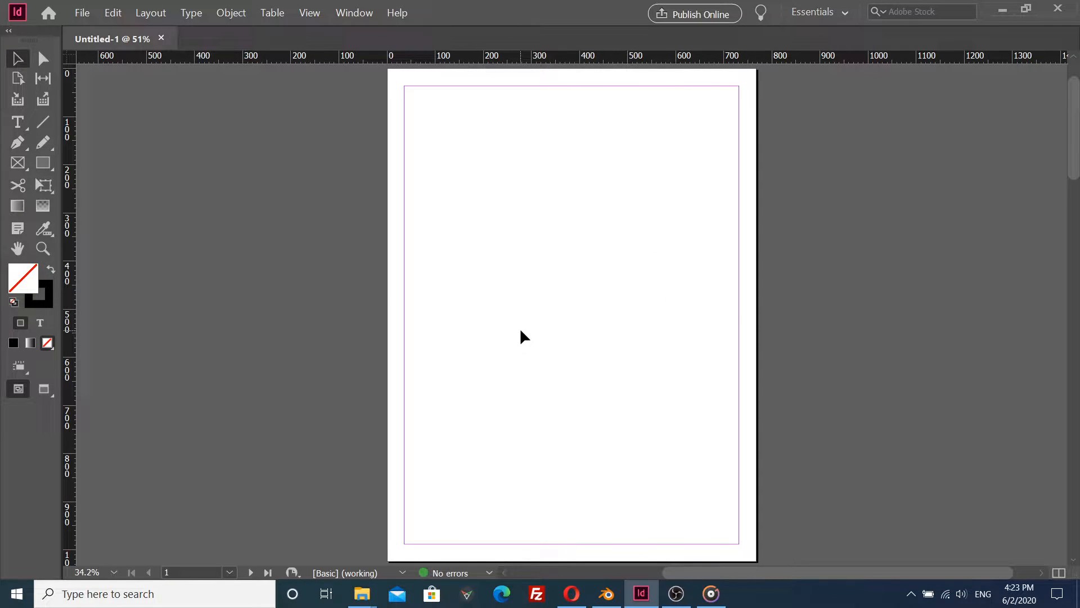
pyautogui.moveTo(495, 183)
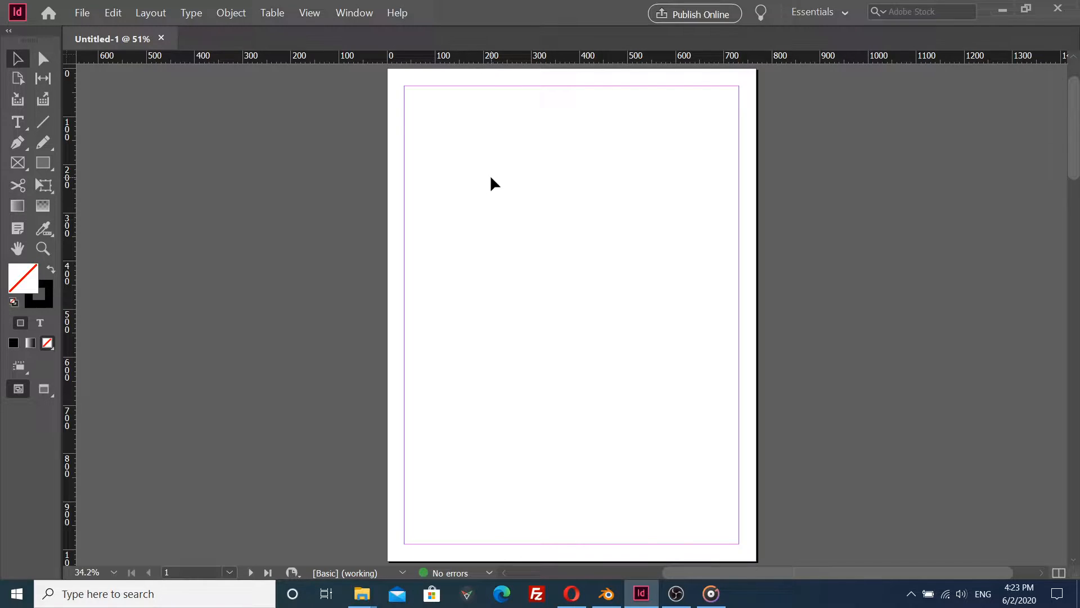
pyautogui.moveTo(468, 554)
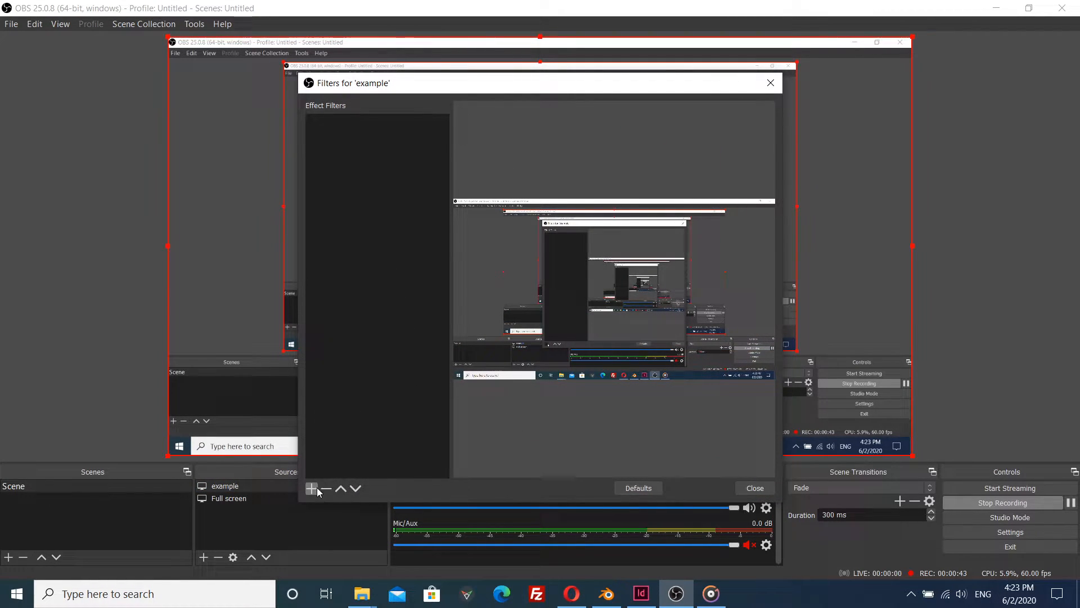
pyautogui.moveTo(403, 408)
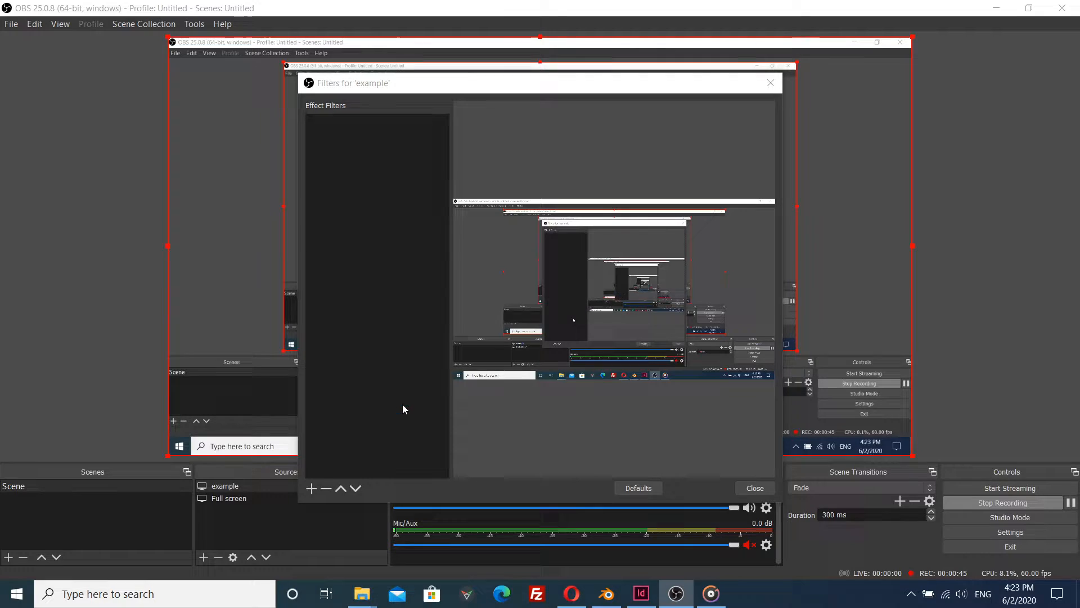
# Step: Add a Crop/Pad filter to the 'example' source with Bottom set to 50
pyautogui.click(310, 487)
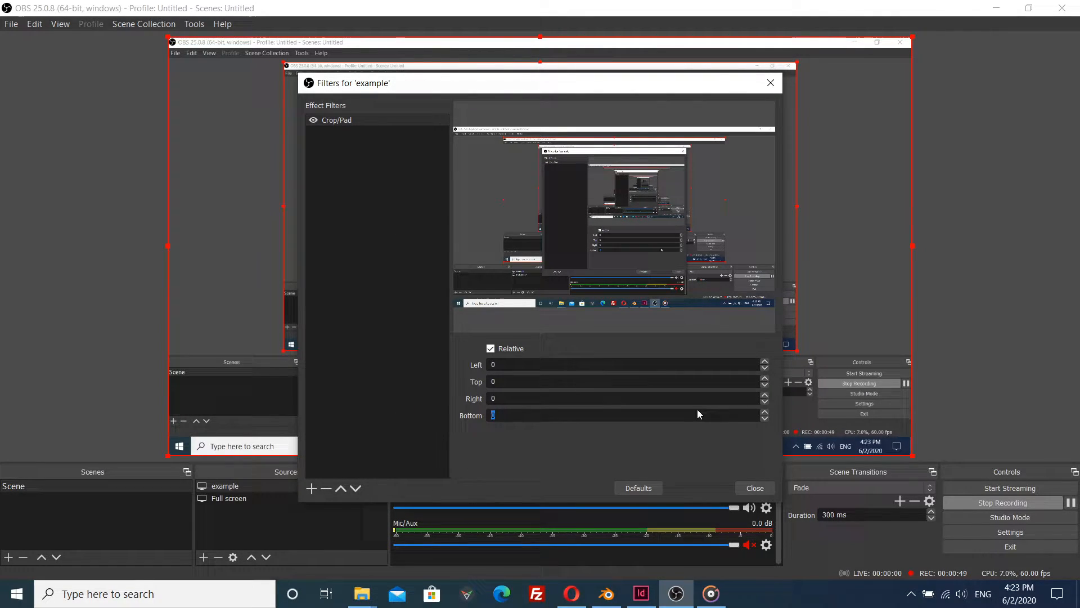
pyautogui.write('50')
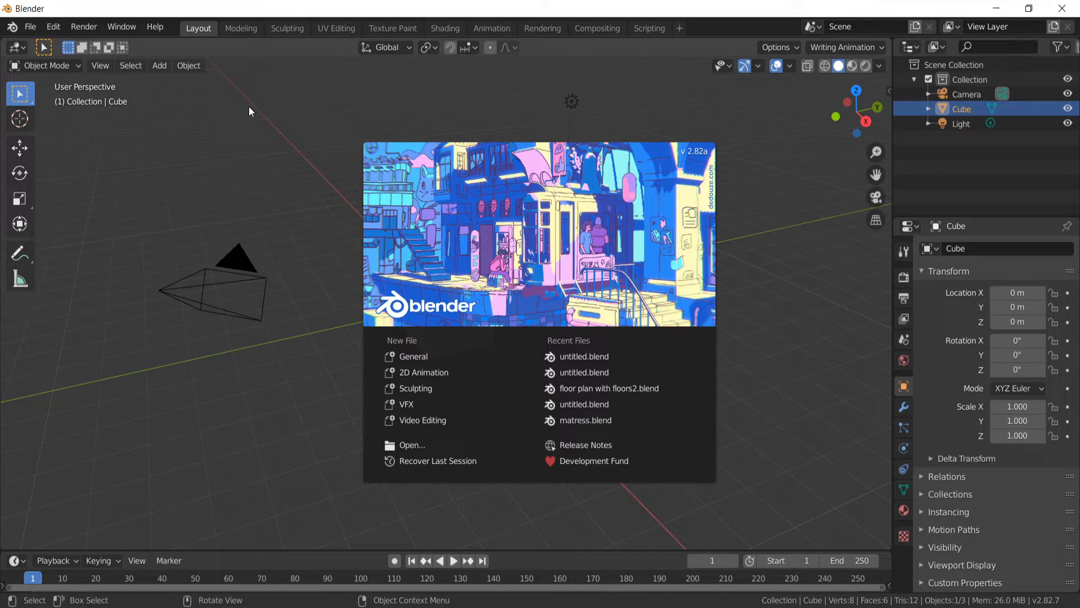
pyautogui.moveTo(90, 6)
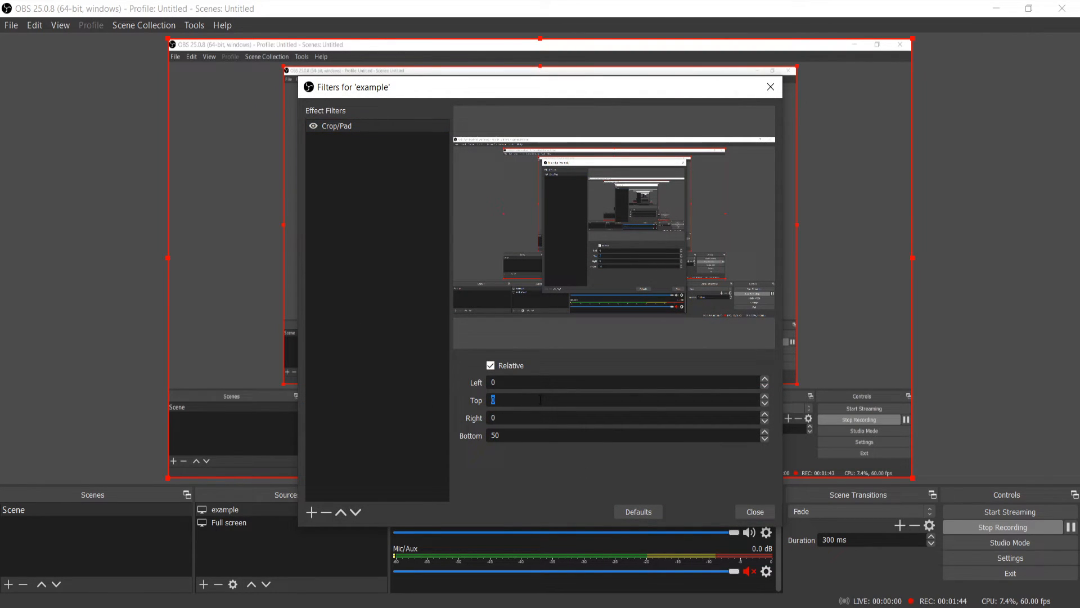
# Step: Set the Crop/Pad filter's Top to 29 and close the filters window
pyautogui.write('29')
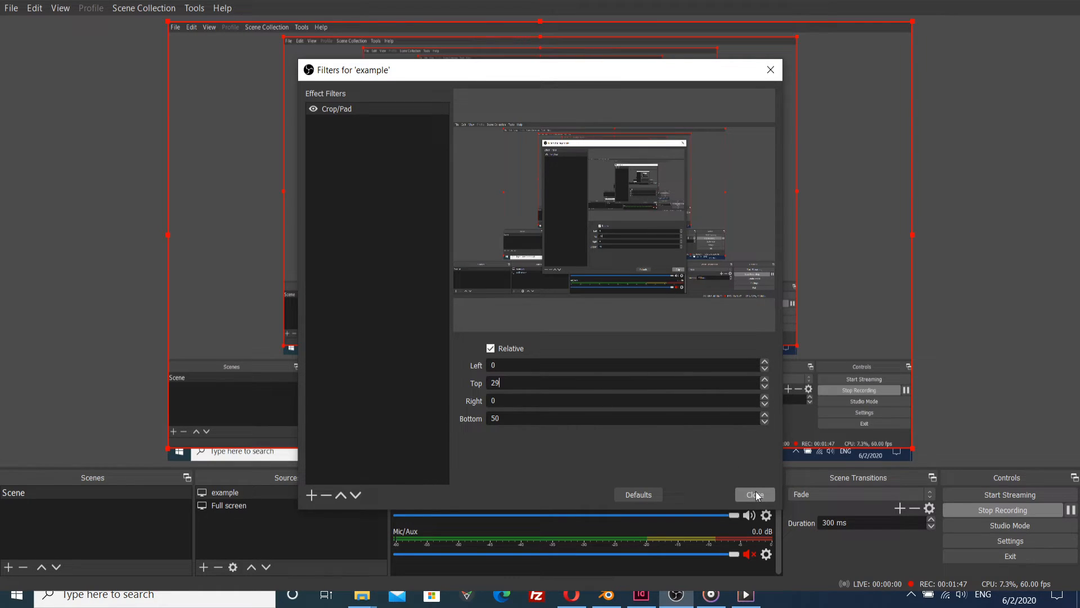
pyautogui.click(755, 495)
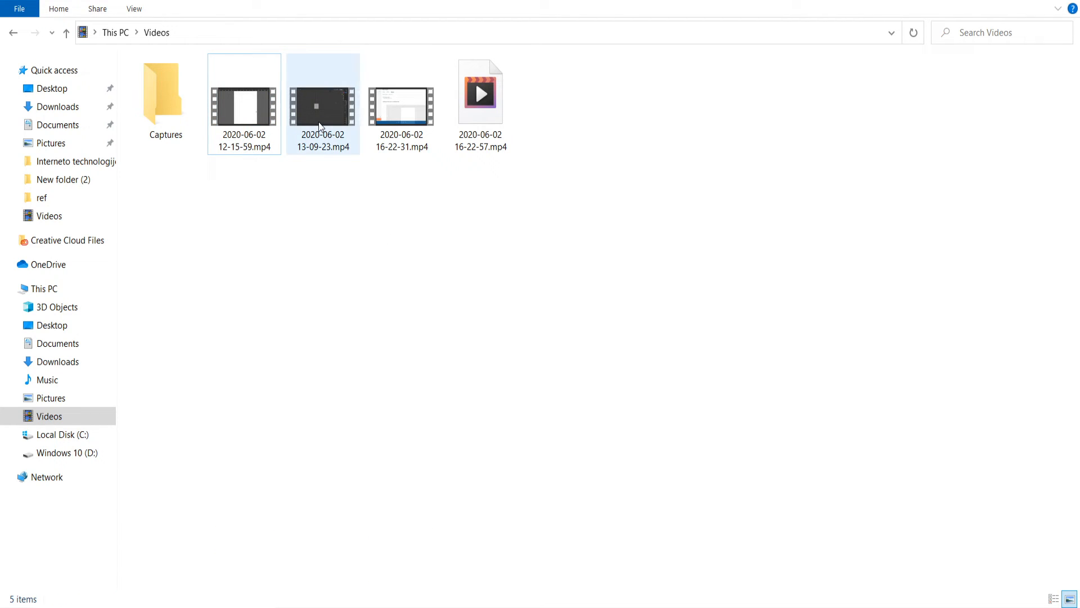
pyautogui.doubleClick(323, 103)
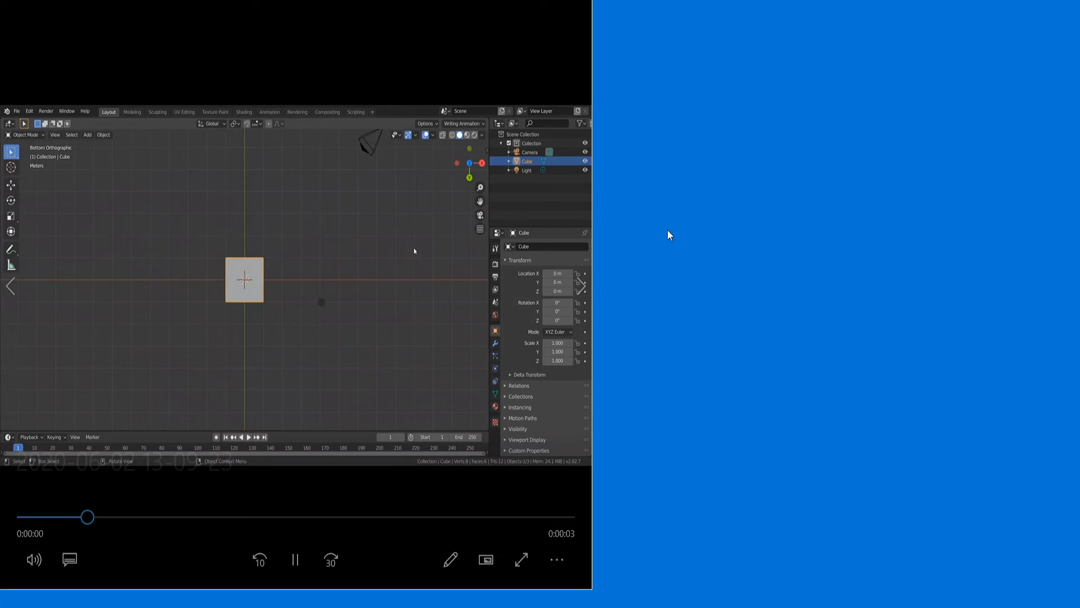